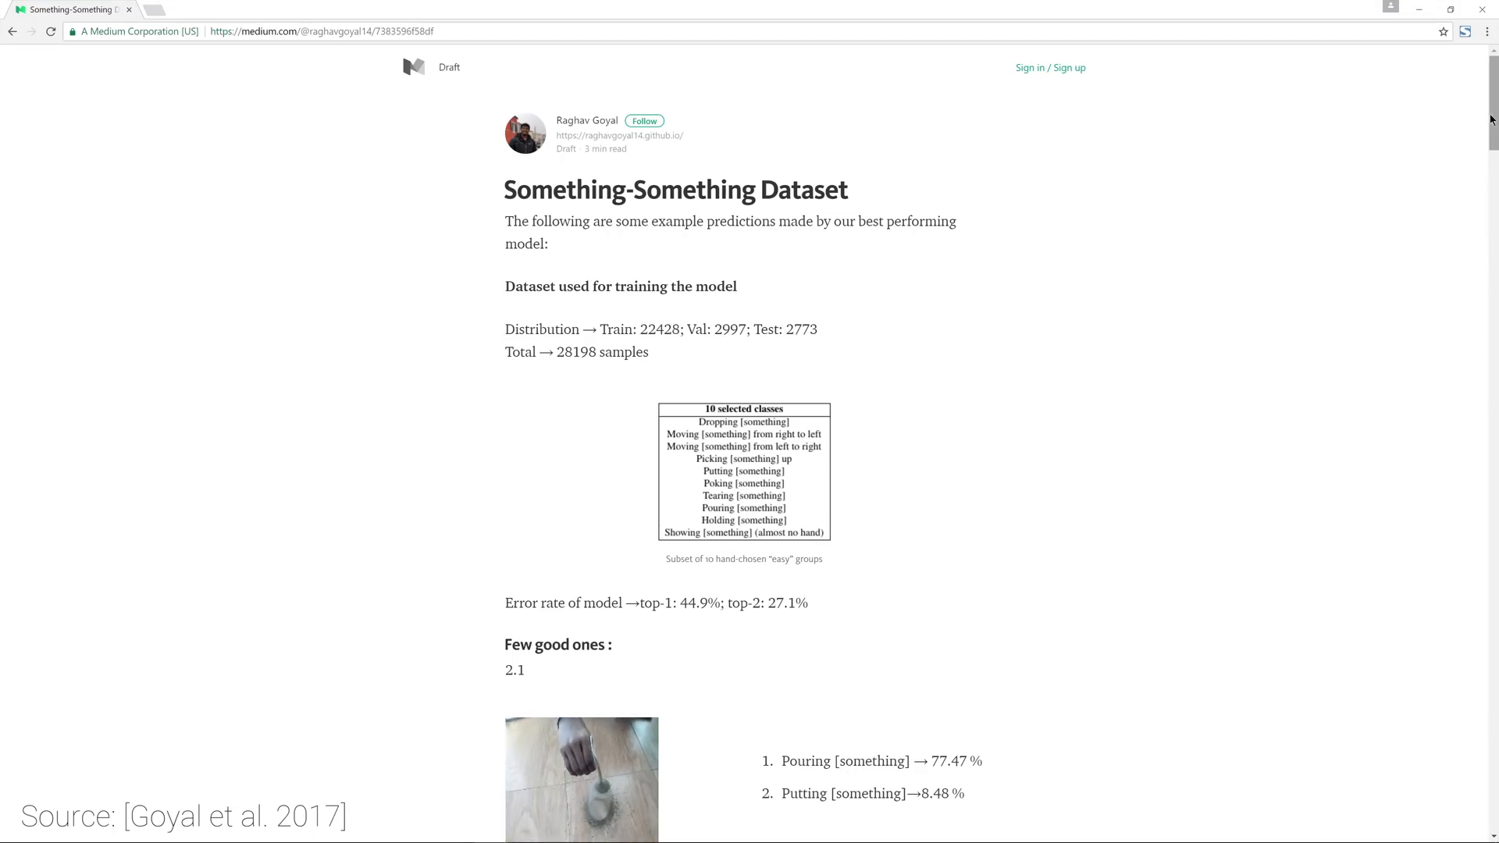
pyautogui.scroll(-3)
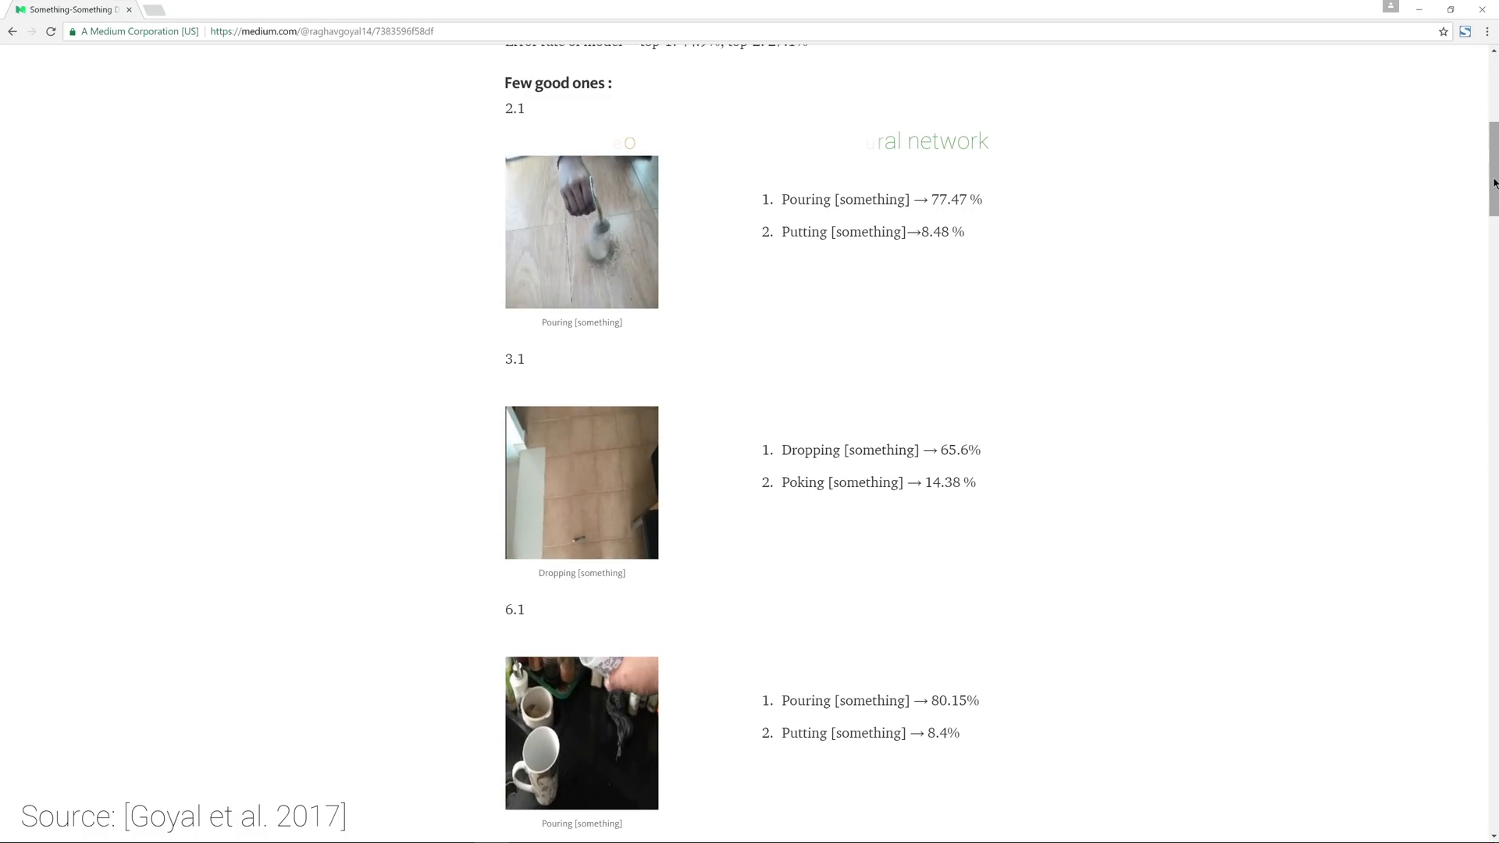
pyautogui.scroll(-3)
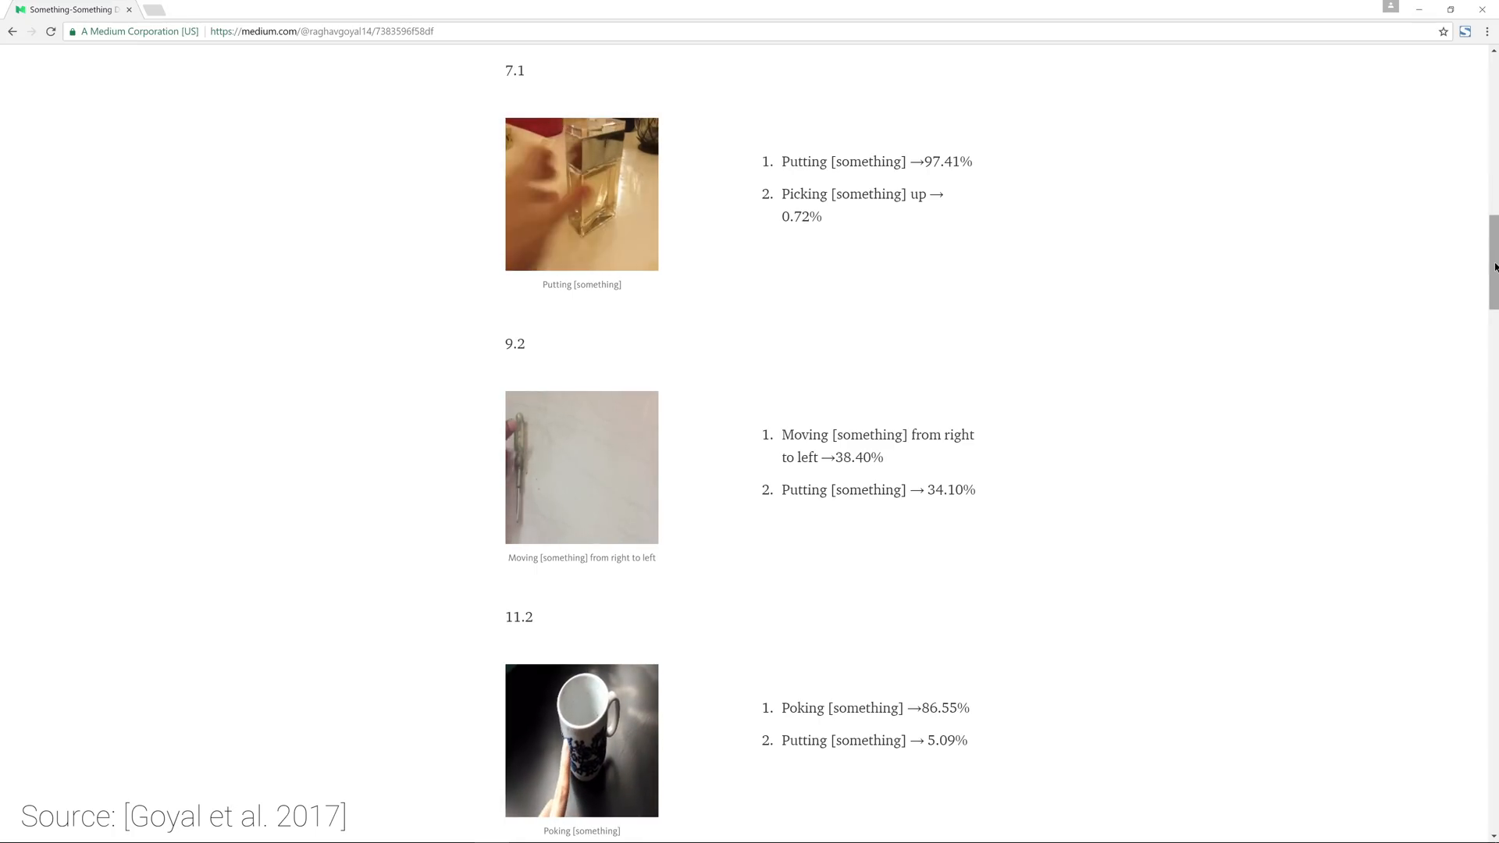
pyautogui.scroll(-3)
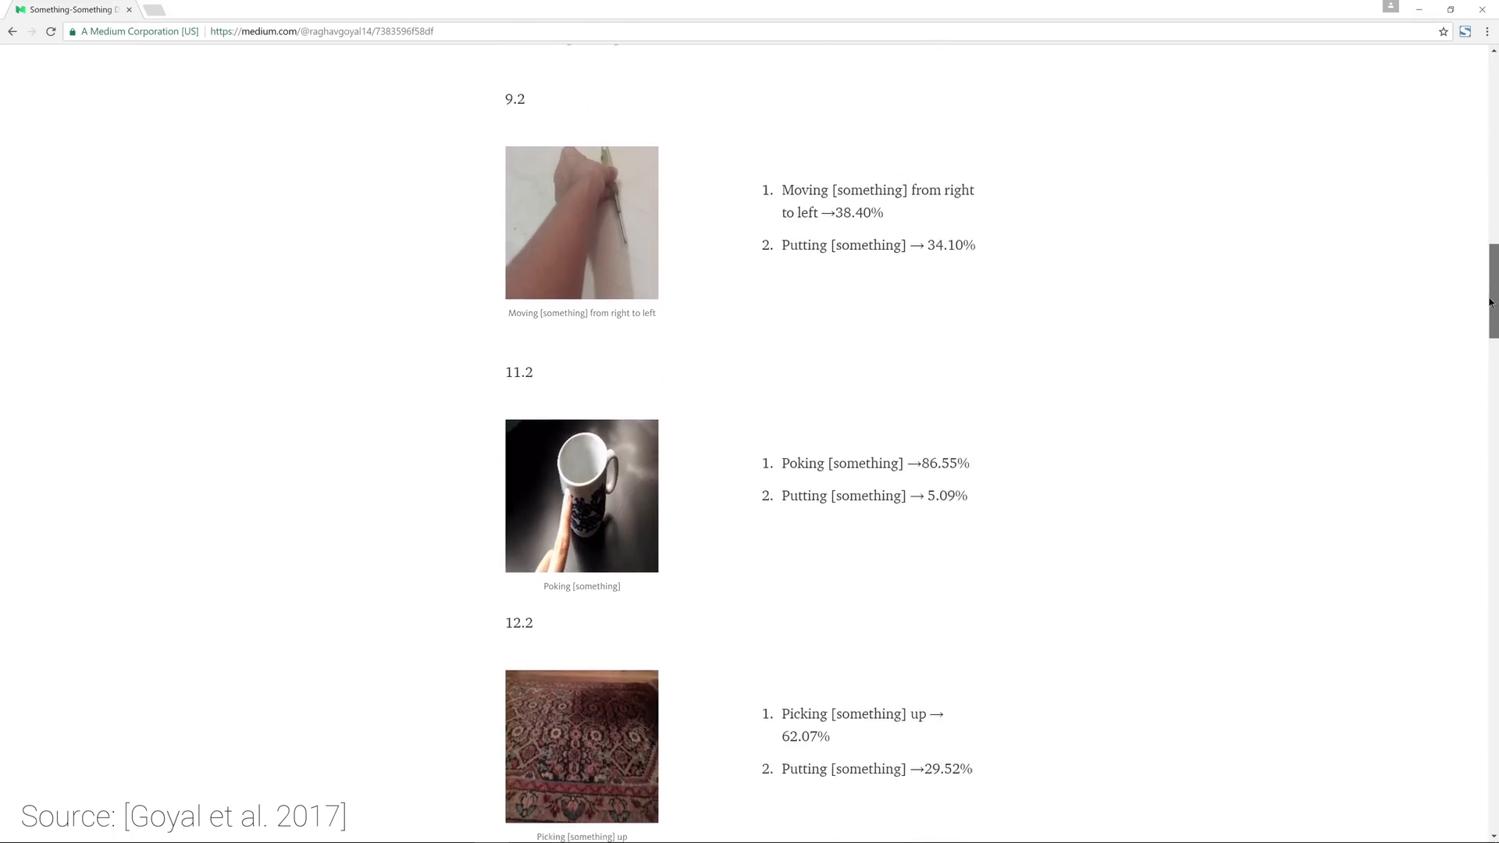
pyautogui.scroll(-3)
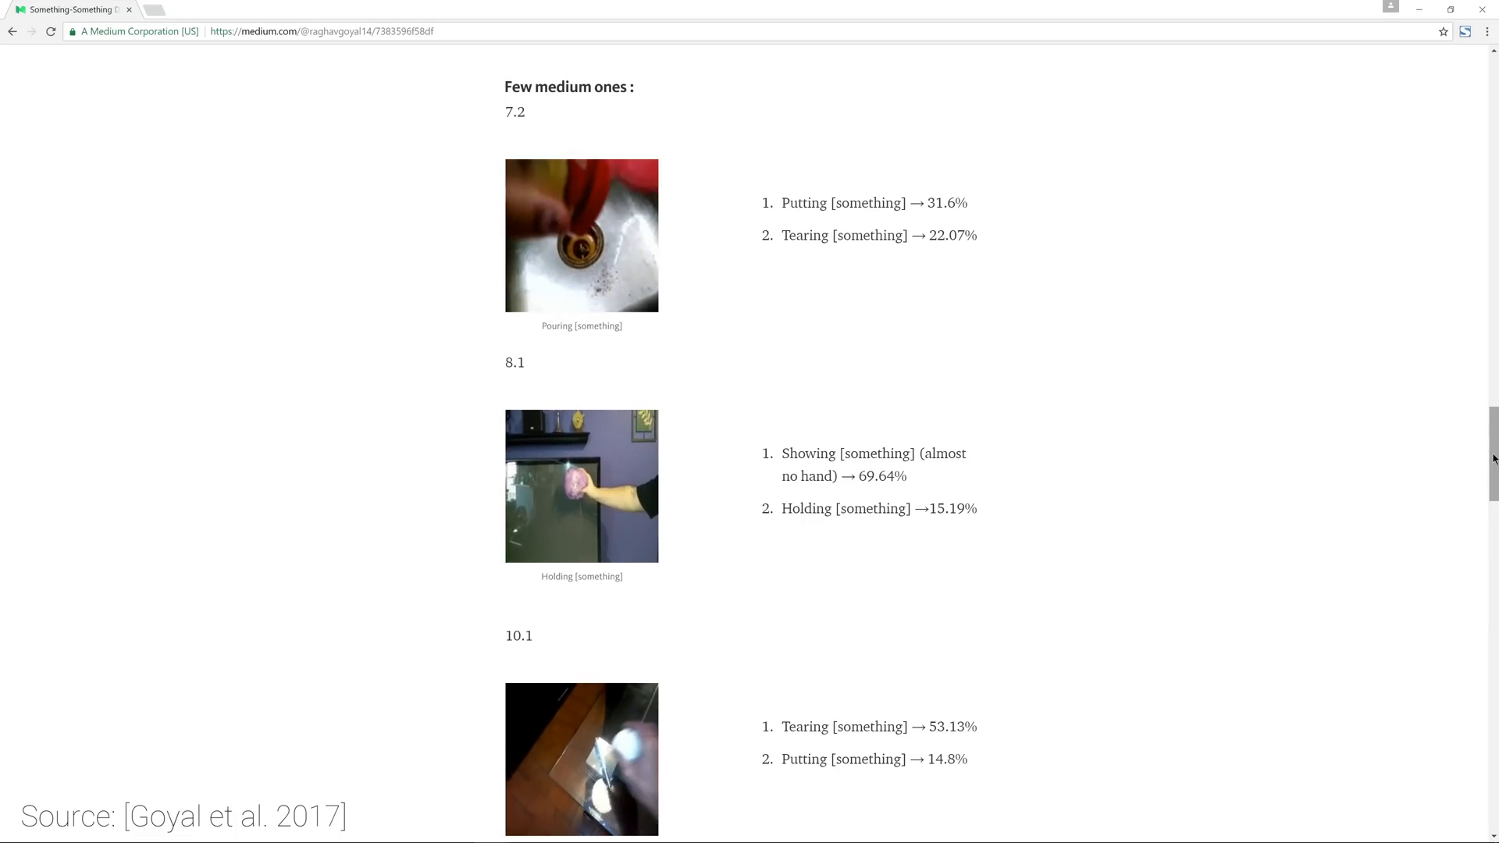
pyautogui.scroll(-3)
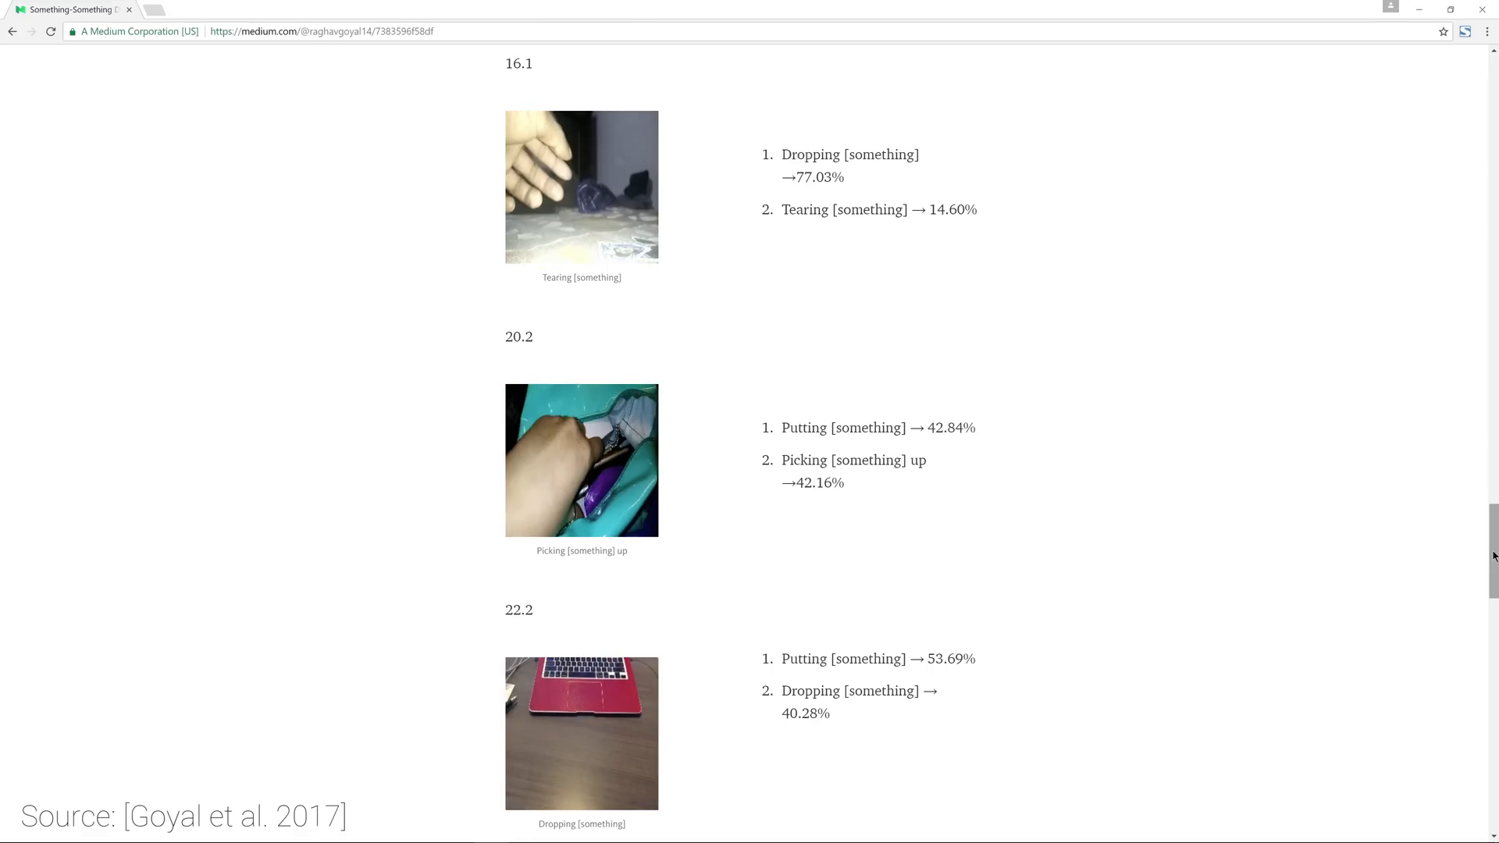
pyautogui.scroll(-3)
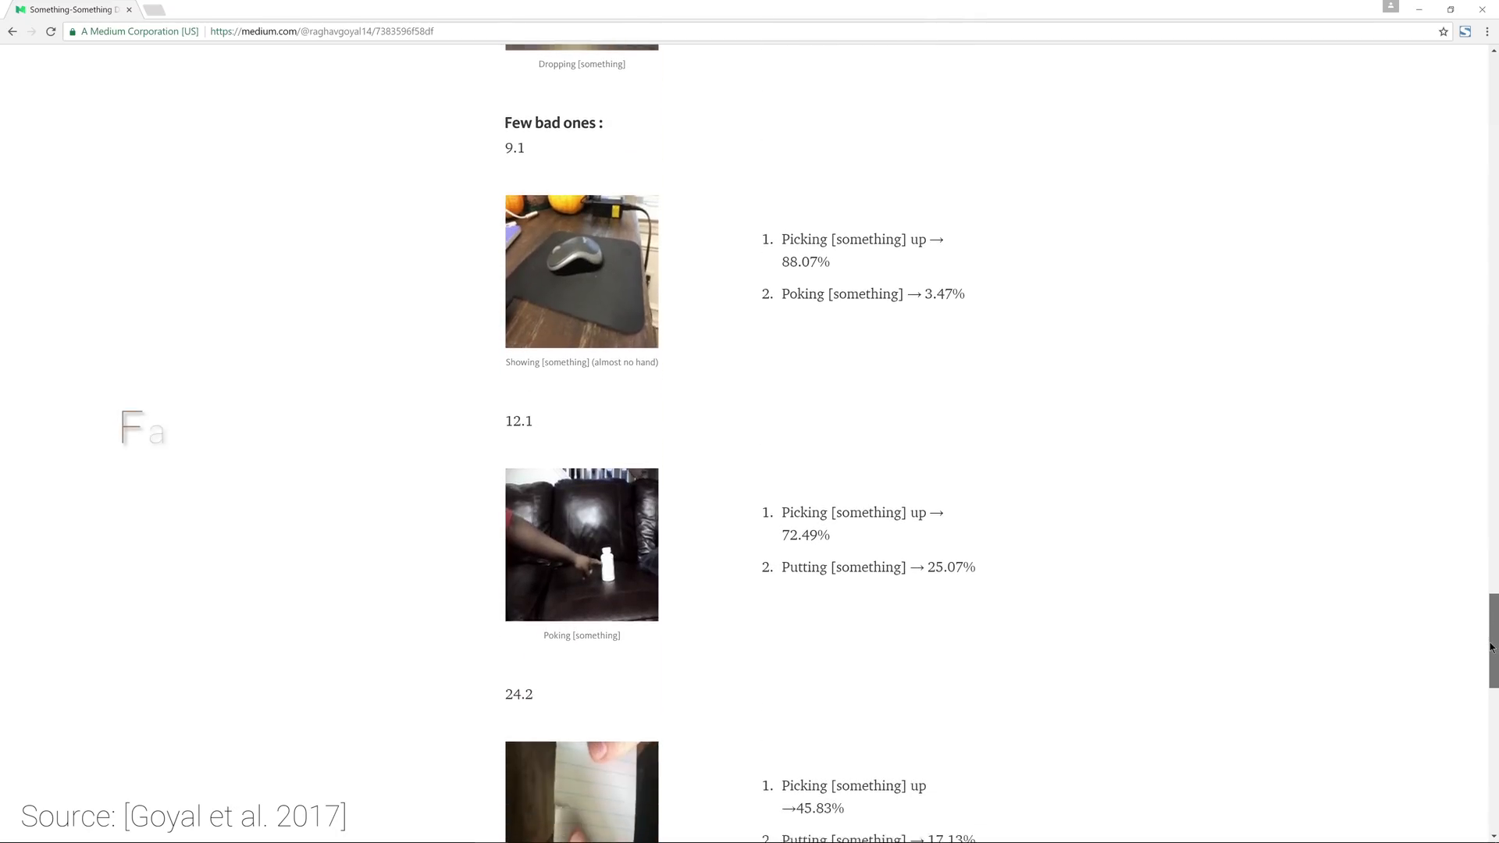
pyautogui.scroll(3)
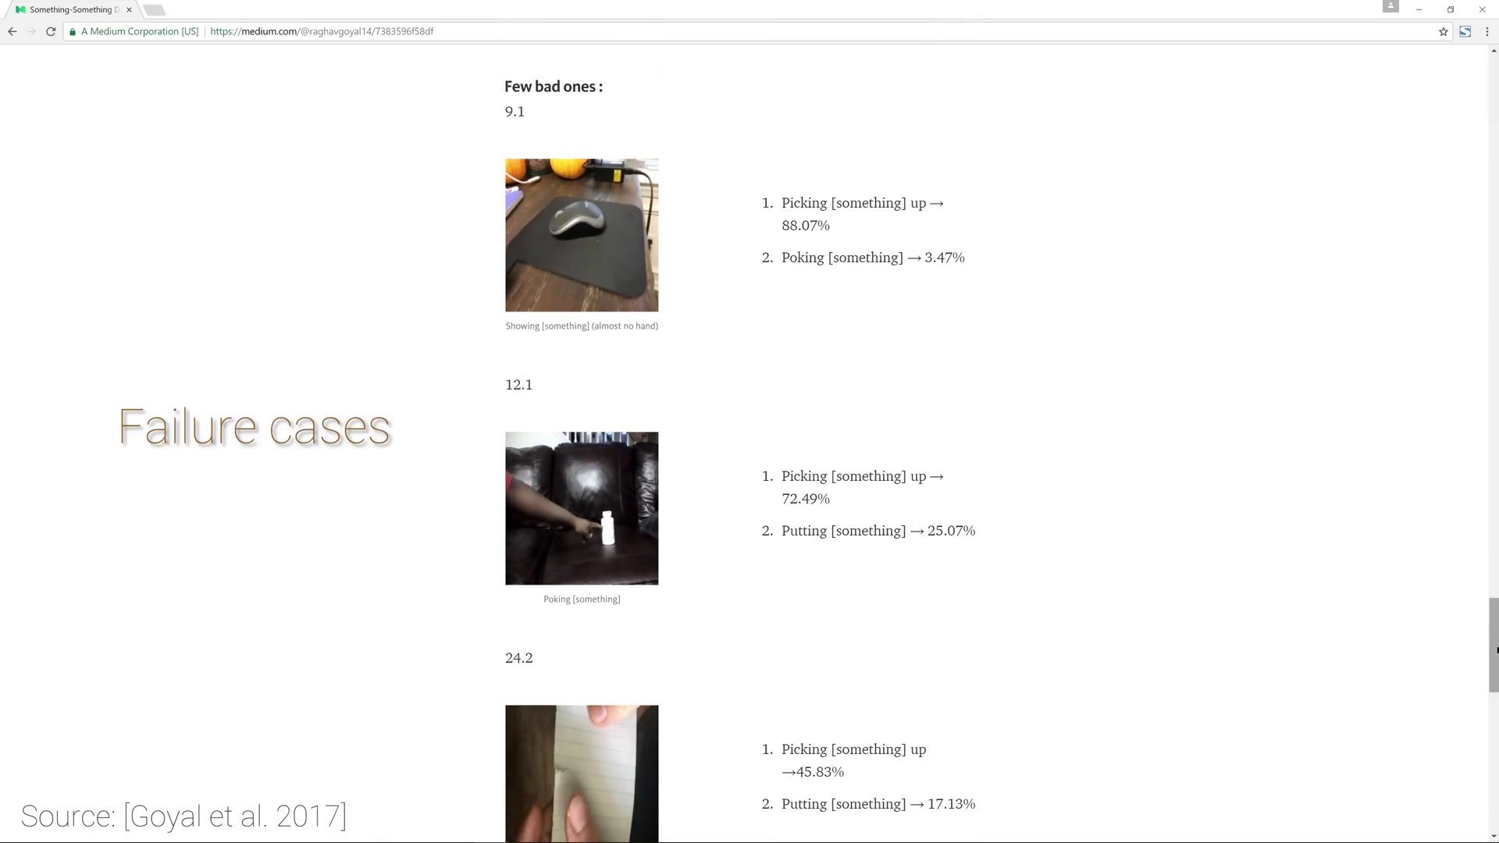
pyautogui.scroll(-3)
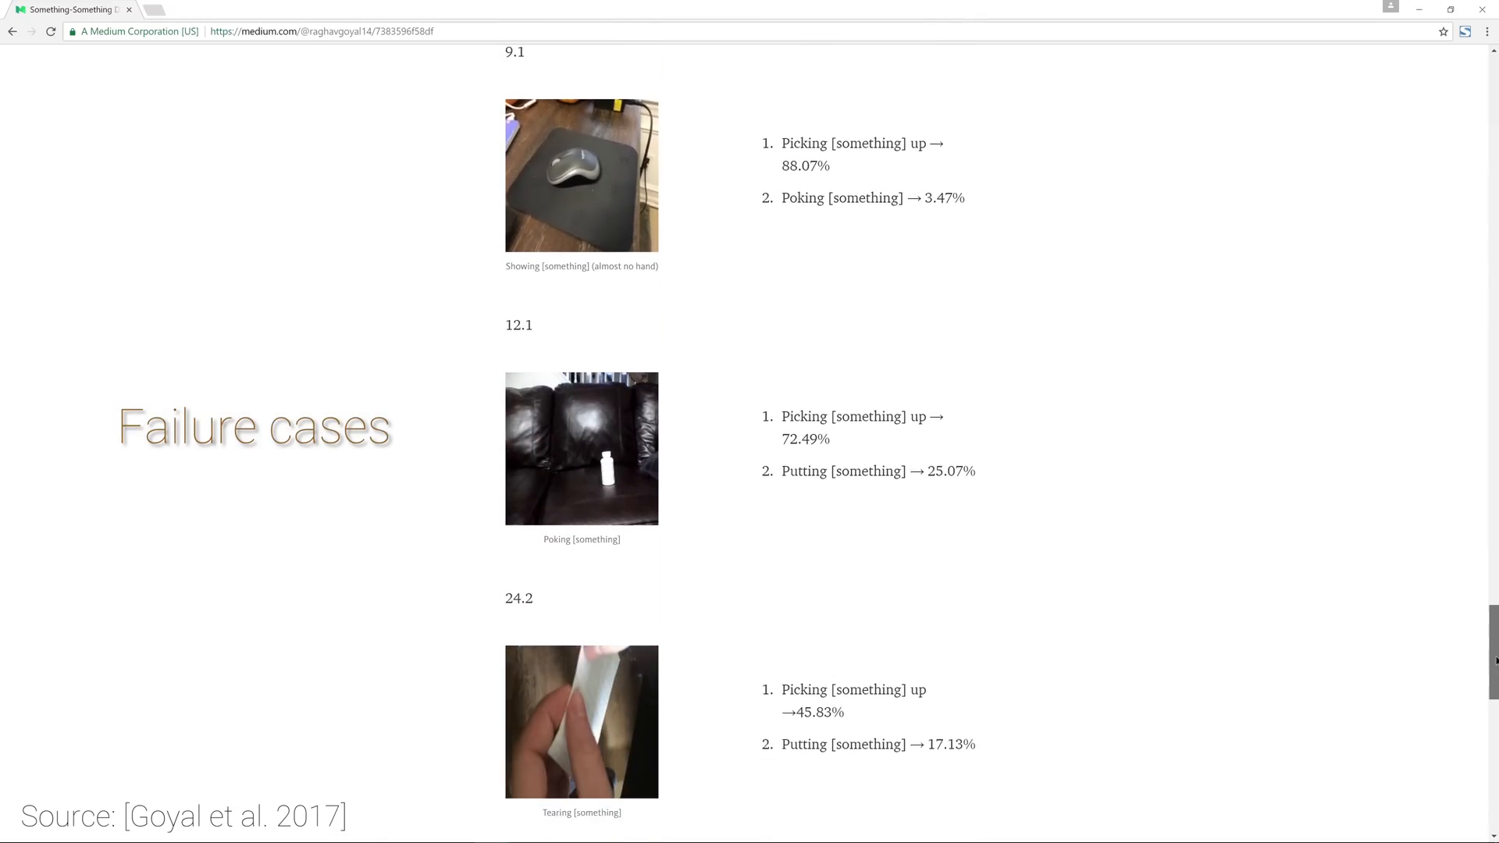
pyautogui.scroll(-3)
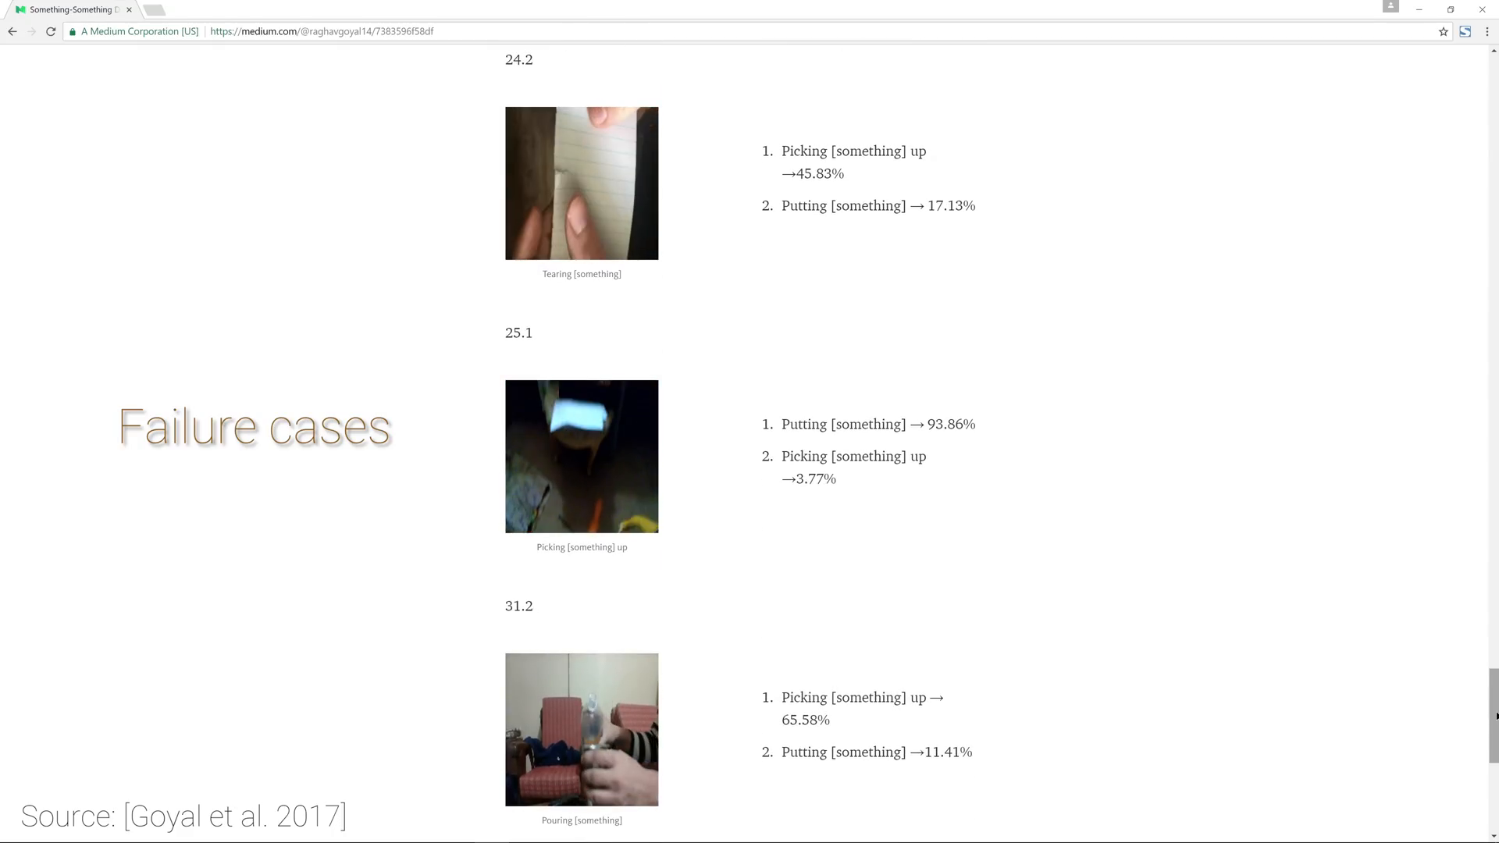